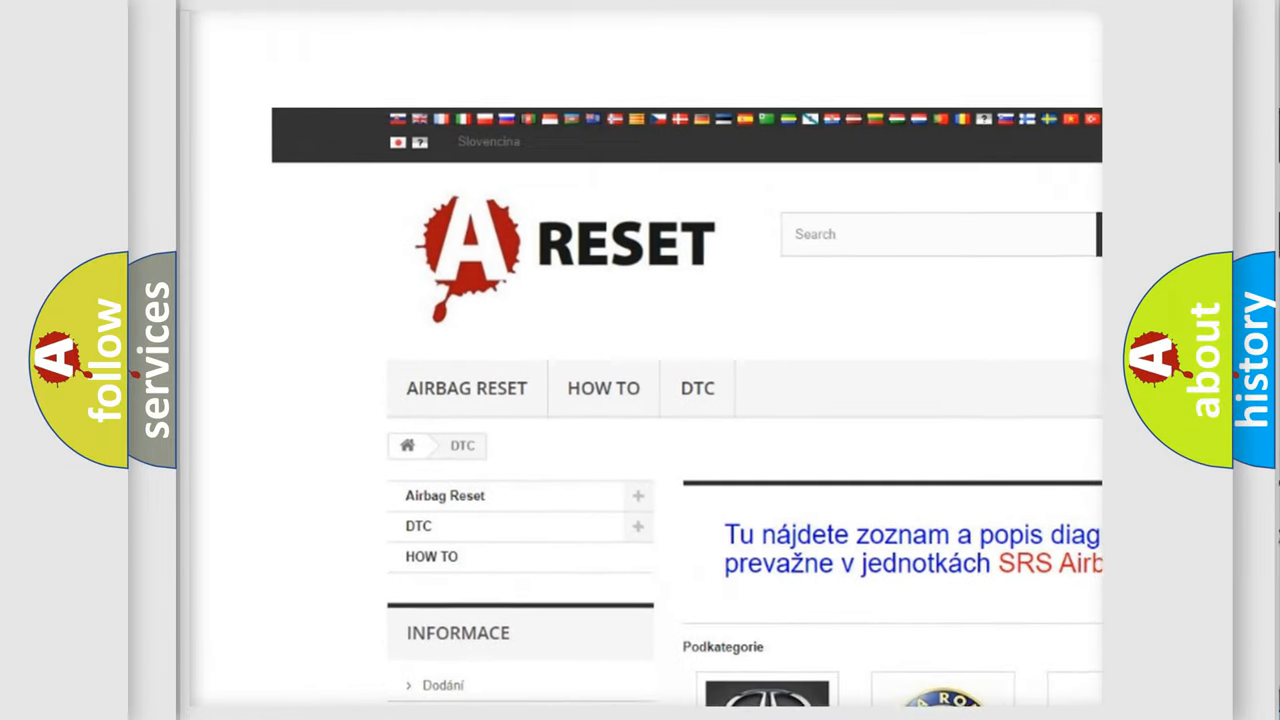
- Navigate the DTC brand grid to Jeep and browse its list of trouble codes
{"action": "scroll", "scroll_direction": "down", "scroll_amount": 3}
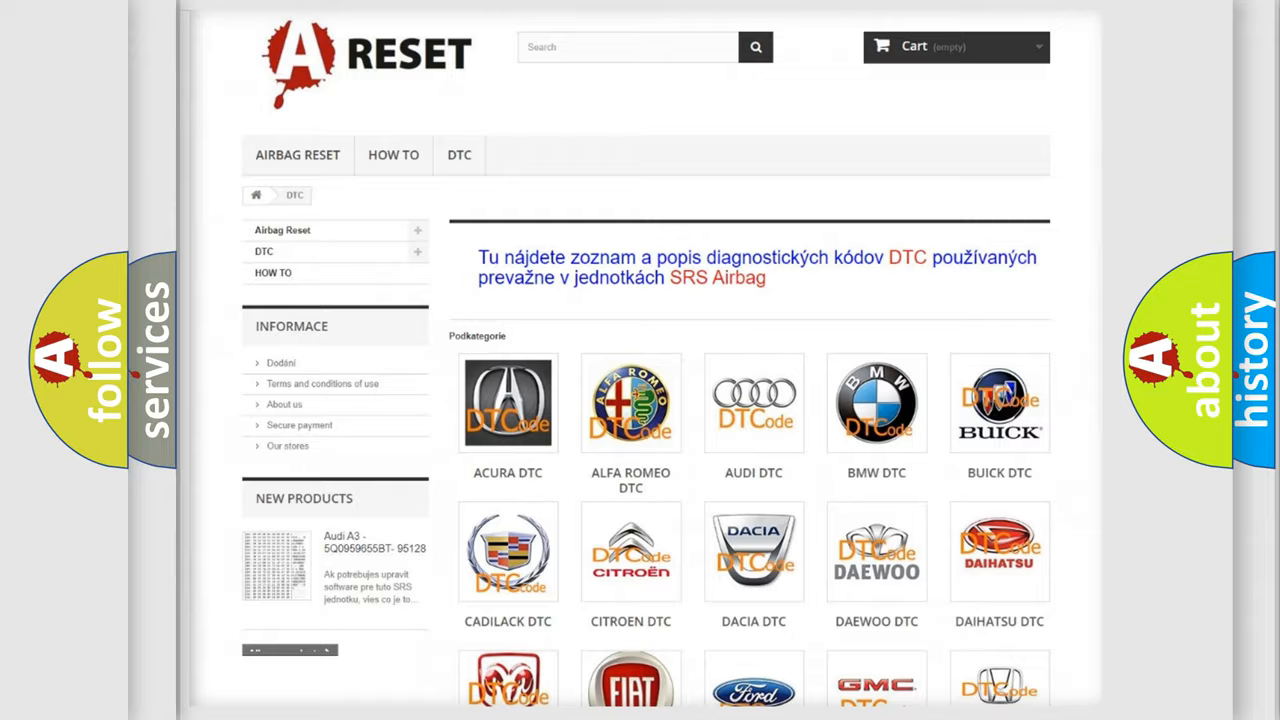
{"action": "scroll", "scroll_direction": "down", "scroll_amount": 3}
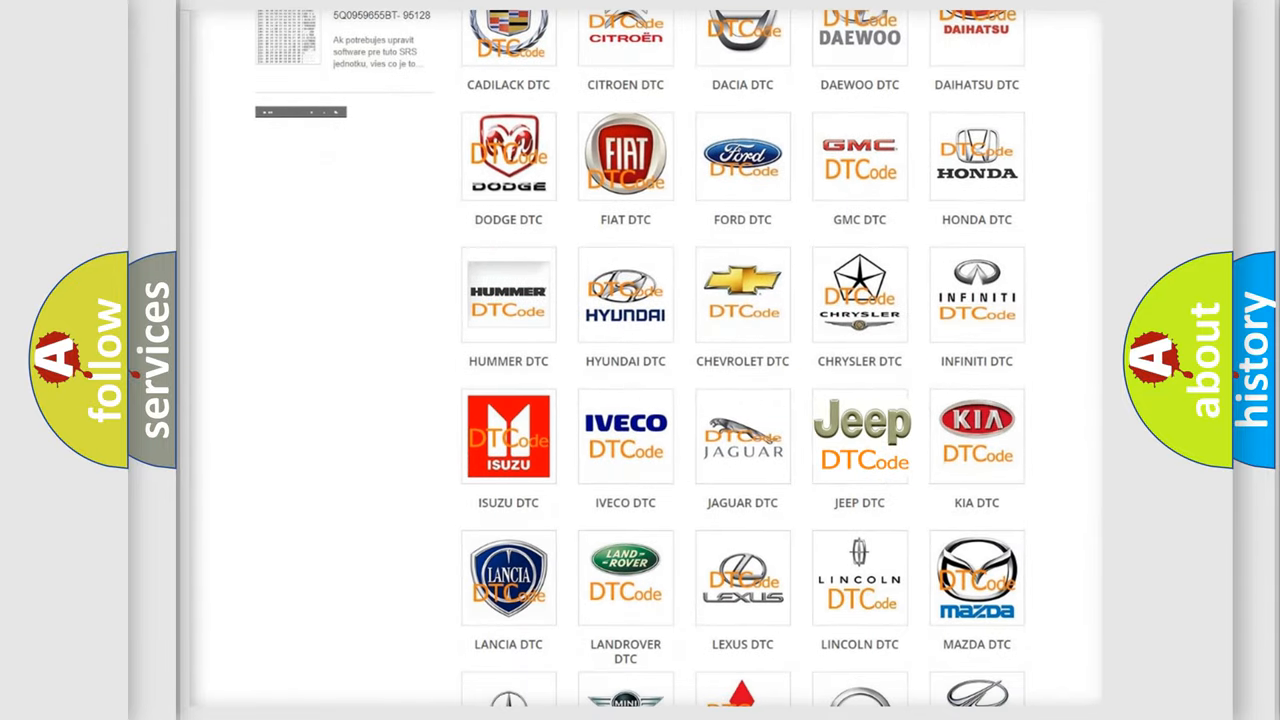
{"action": "left_click", "coordinate": [860, 436]}
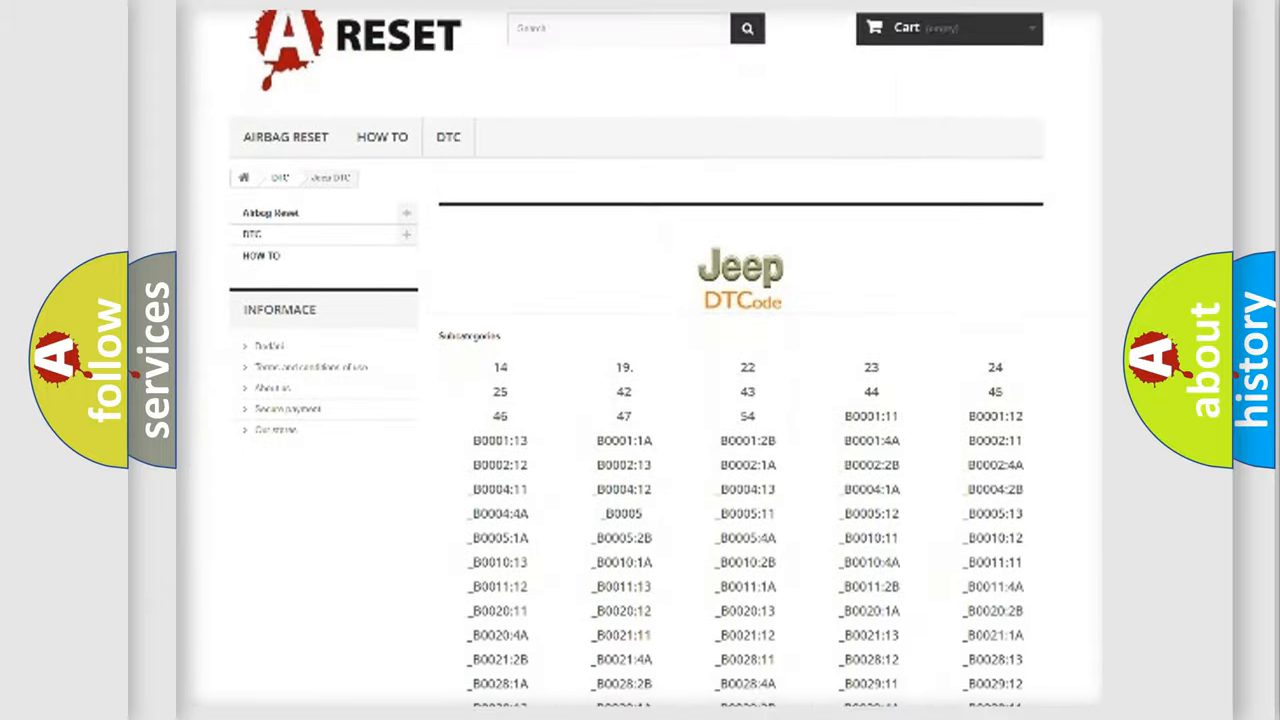
{"action": "scroll", "scroll_direction": "down", "scroll_amount": 3}
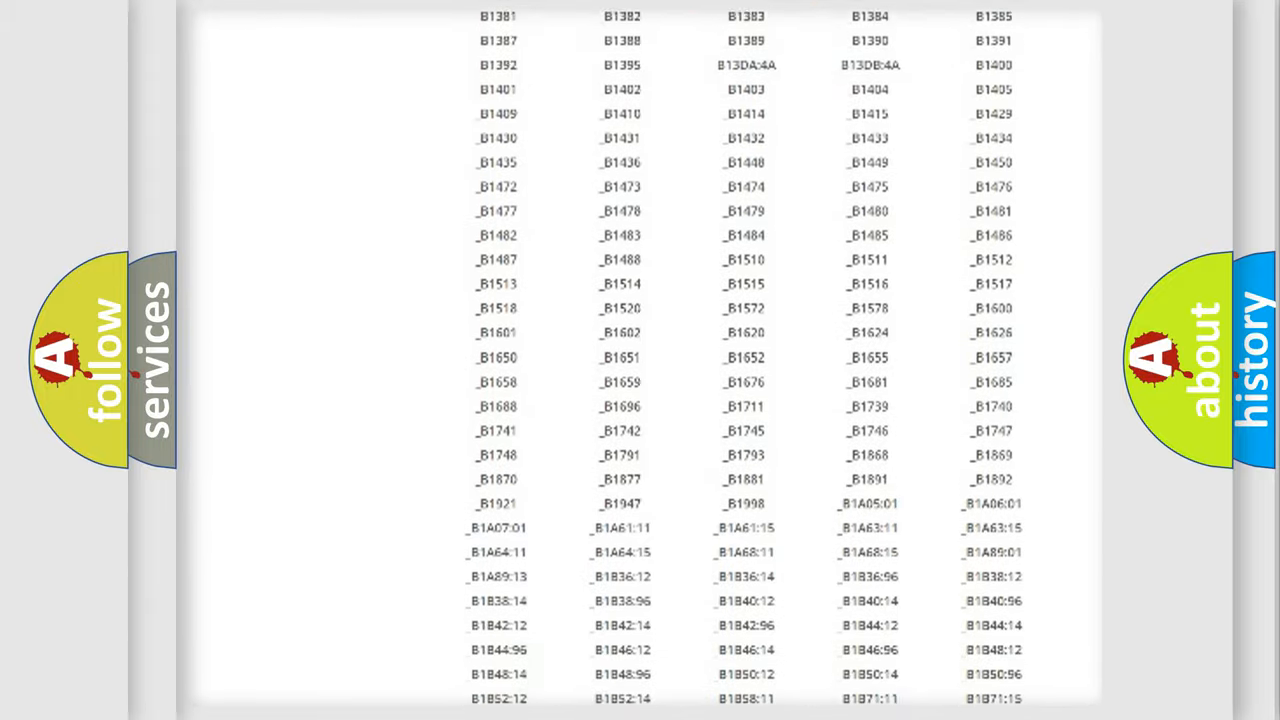
{"action": "scroll", "scroll_direction": "up", "scroll_amount": 3}
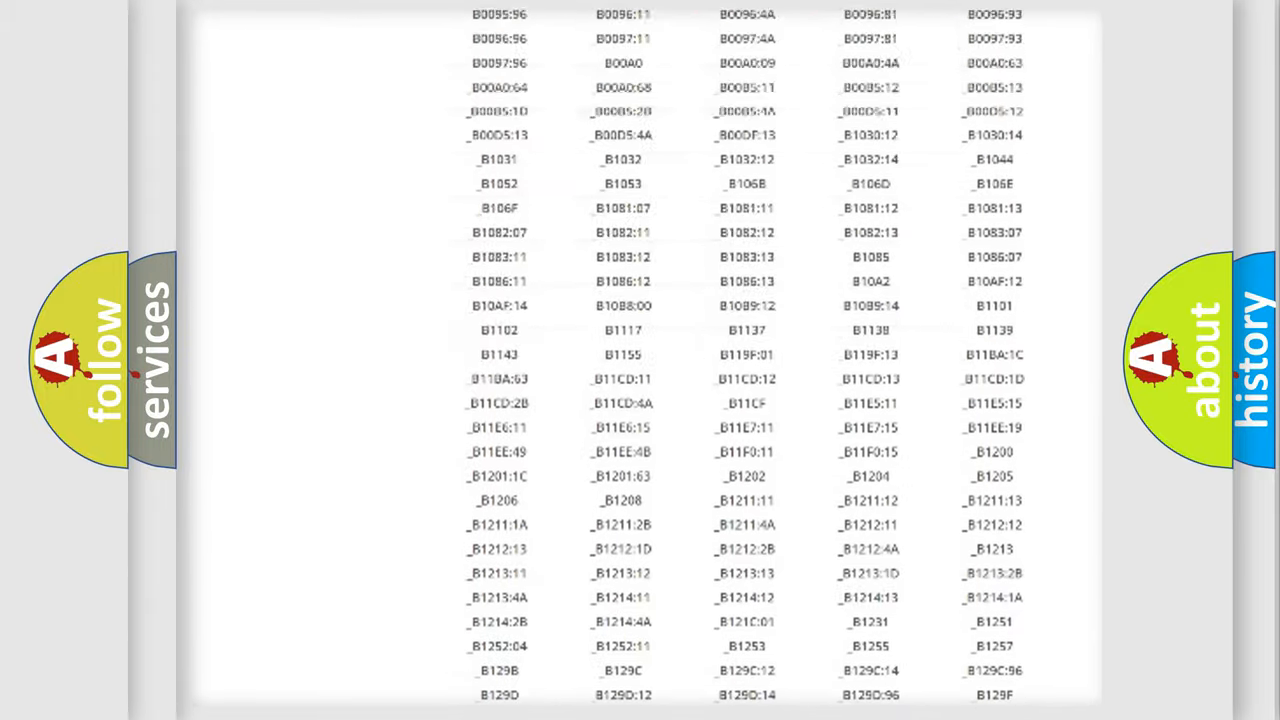
{"action": "scroll", "scroll_direction": "up", "scroll_amount": 3}
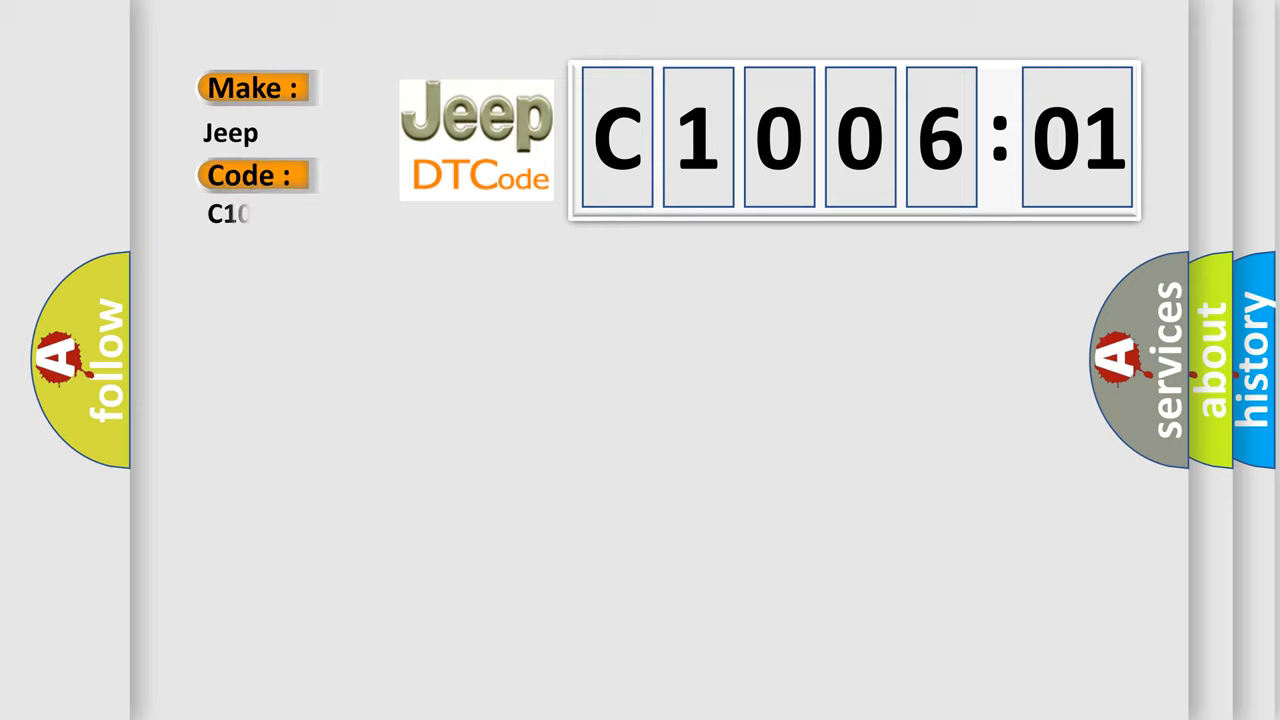
- Complete the slide's code label so it reads C100601 beneath make Jeep
{"action": "type", "text": "00601"}
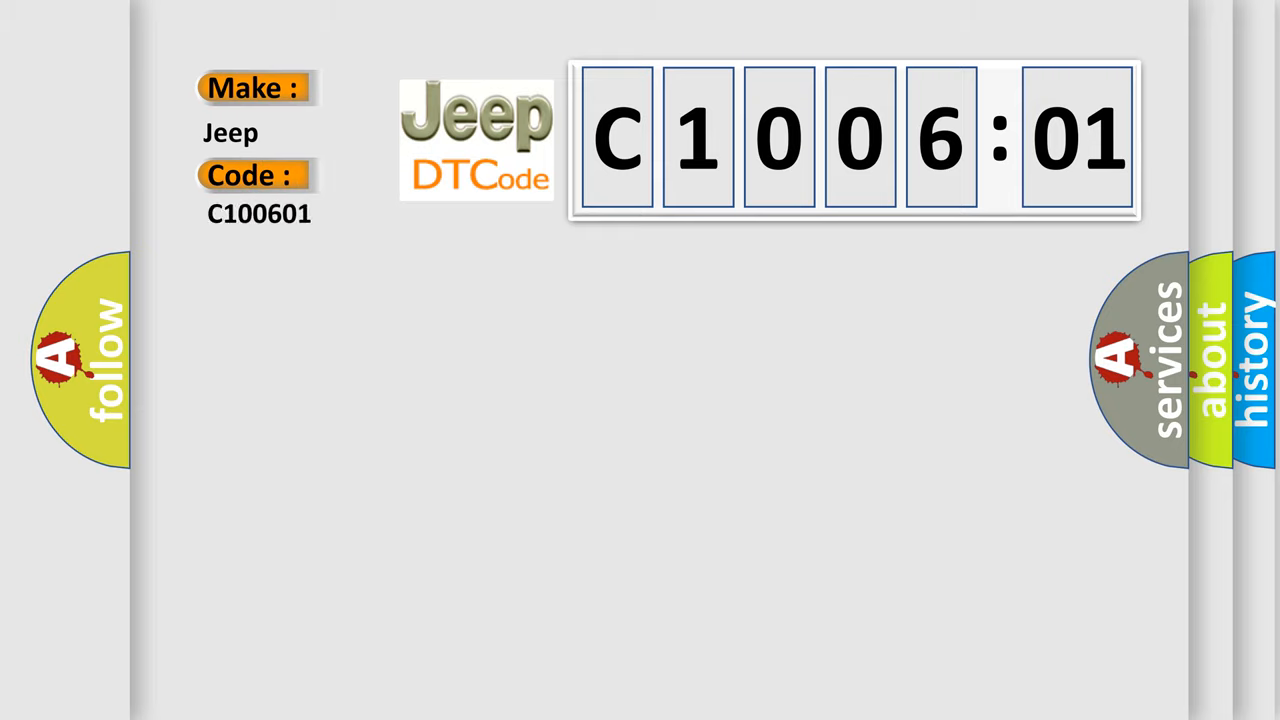